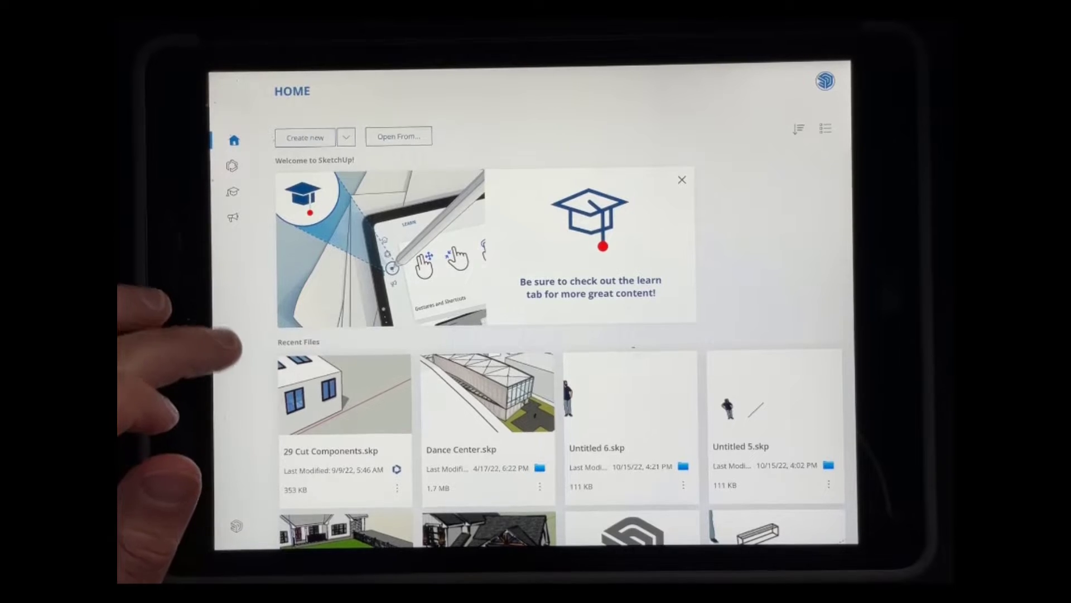
{"action": "mouse_move", "coordinate": [204, 383]}
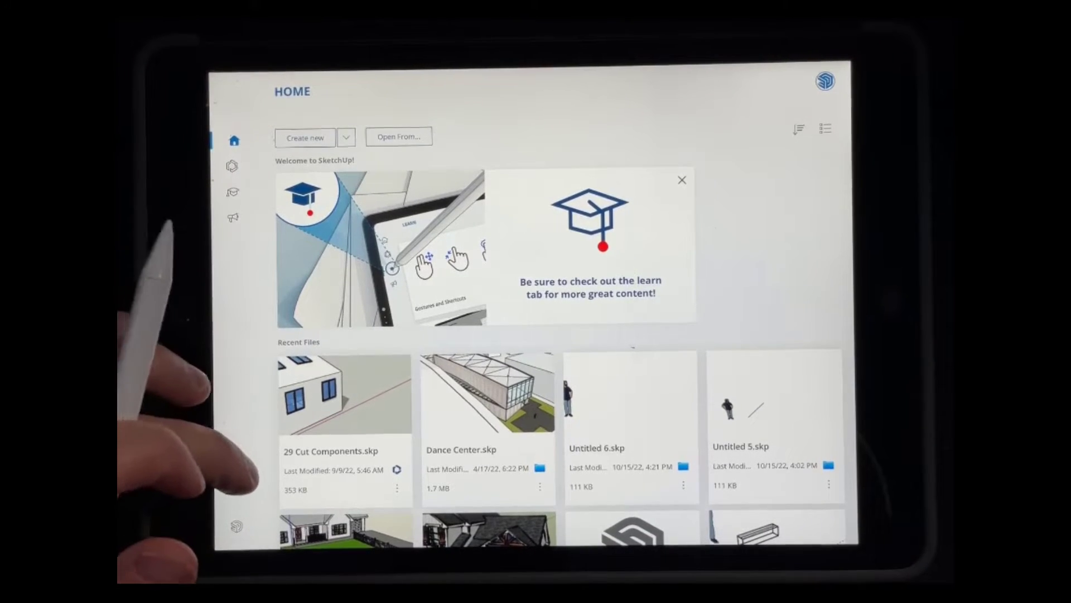
Close the open model and return to the home screen.
{"action": "scroll", "scroll_direction": "down", "scroll_amount": 3}
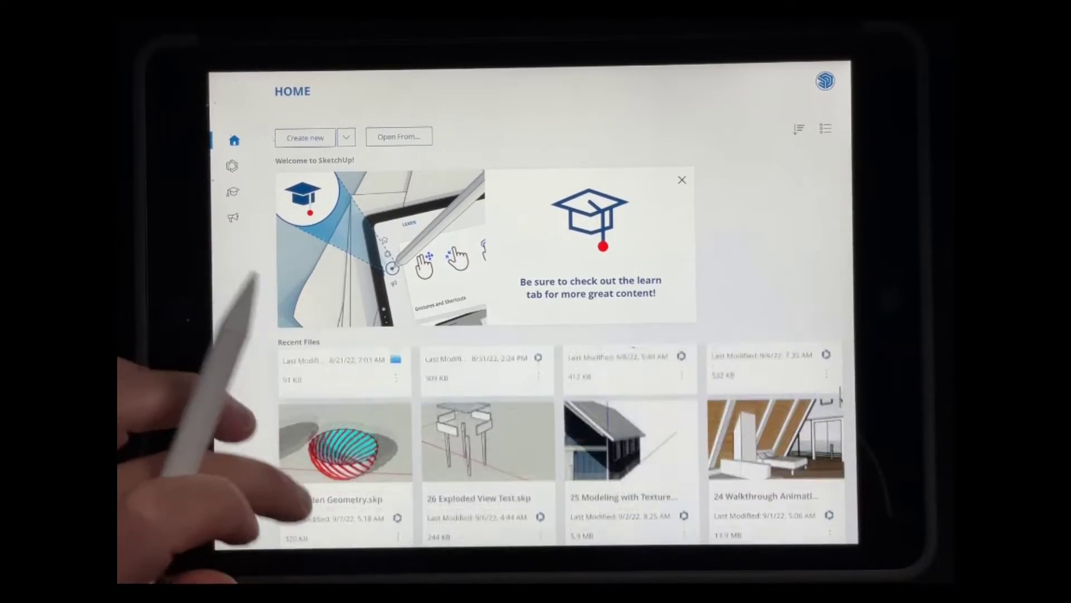
{"action": "scroll", "scroll_direction": "down", "scroll_amount": 3}
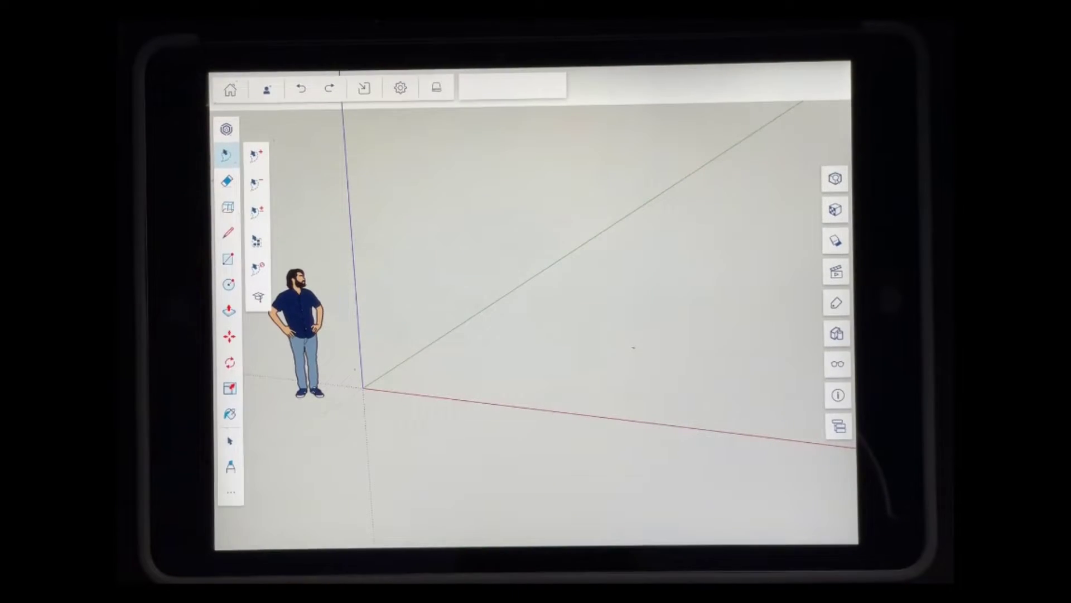
{"action": "left_click", "coordinate": [230, 89]}
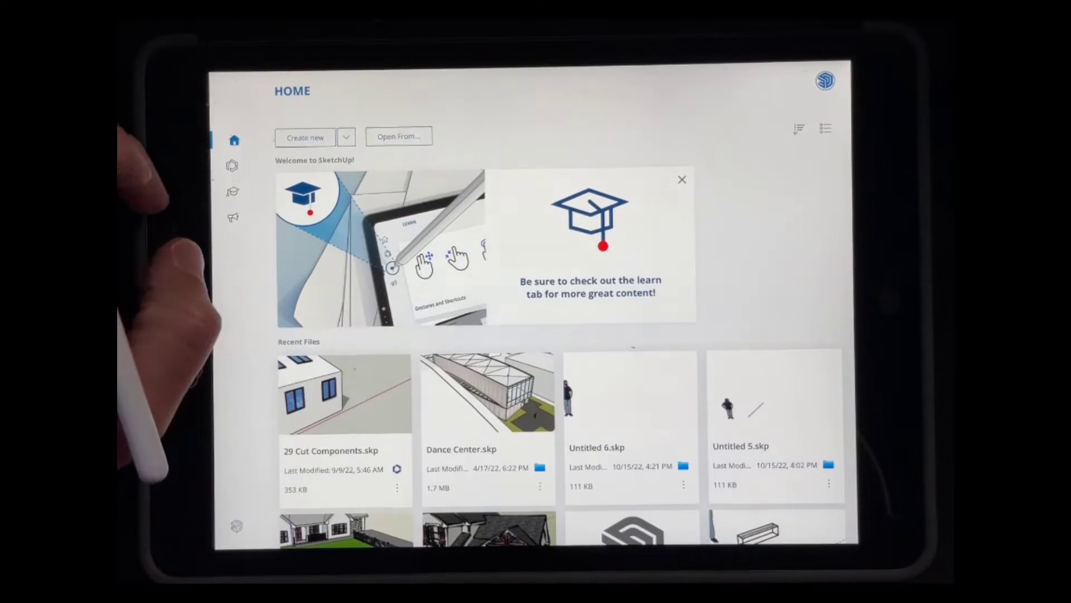
Preview the new-model unit choices and the device file browser, then dismiss the browser.
{"action": "left_click", "coordinate": [347, 136]}
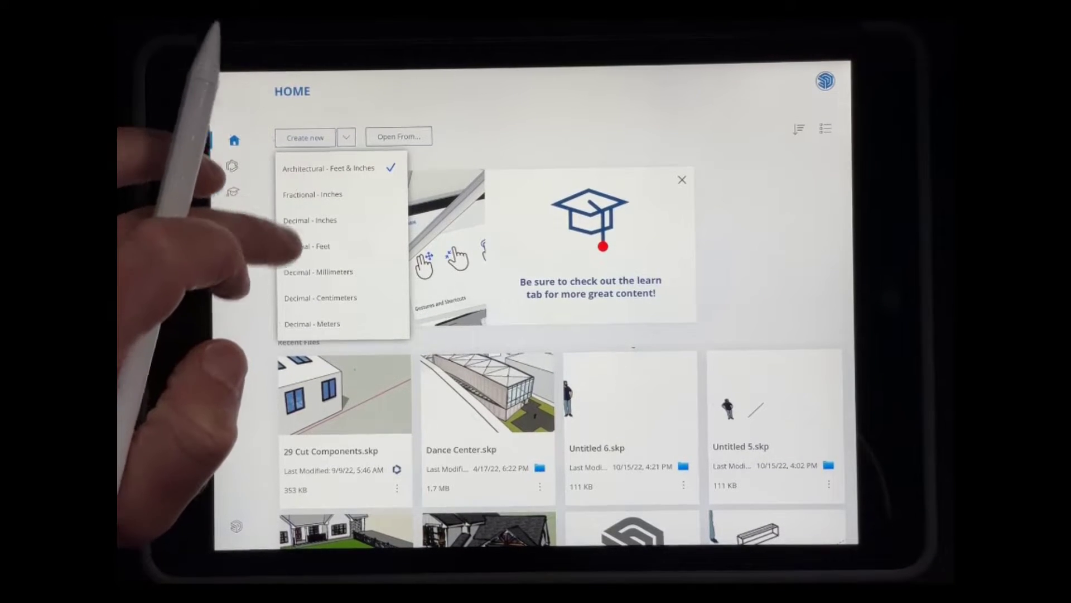
{"action": "mouse_move", "coordinate": [240, 219]}
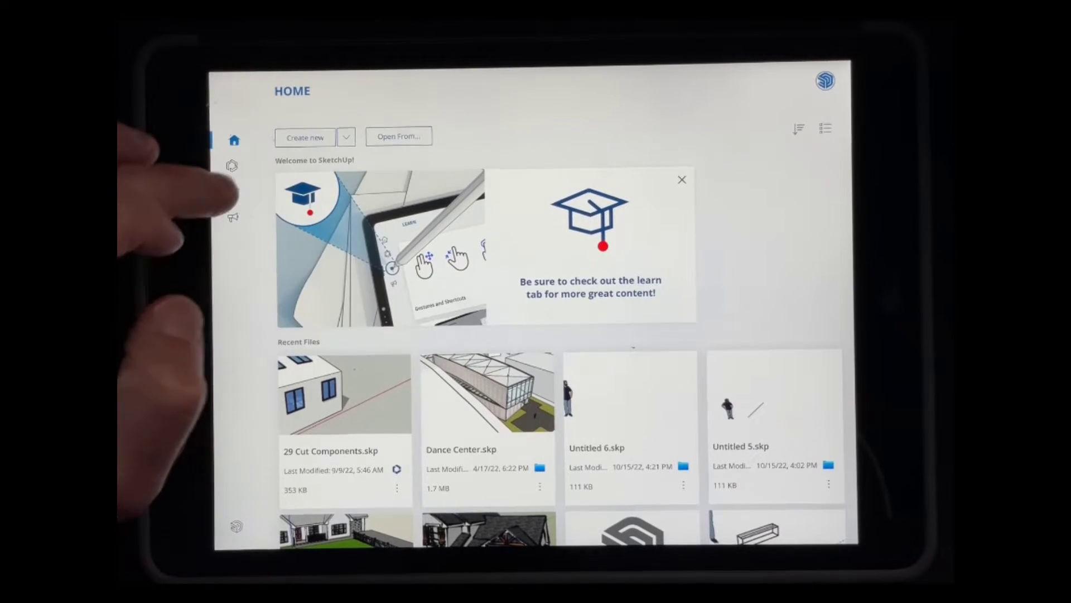
{"action": "left_click", "coordinate": [399, 136]}
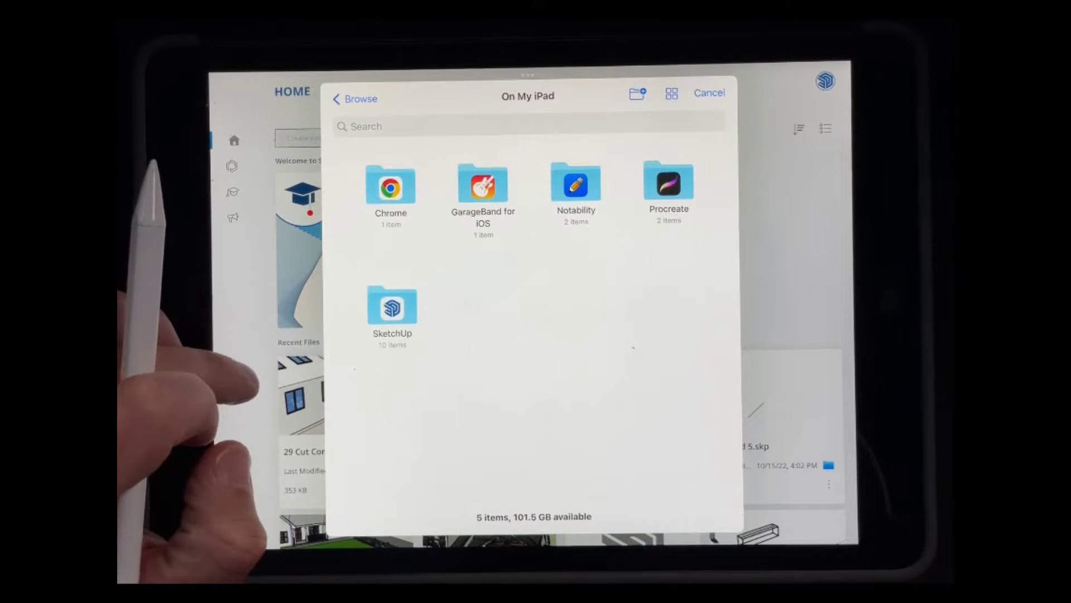
{"action": "left_click", "coordinate": [709, 92]}
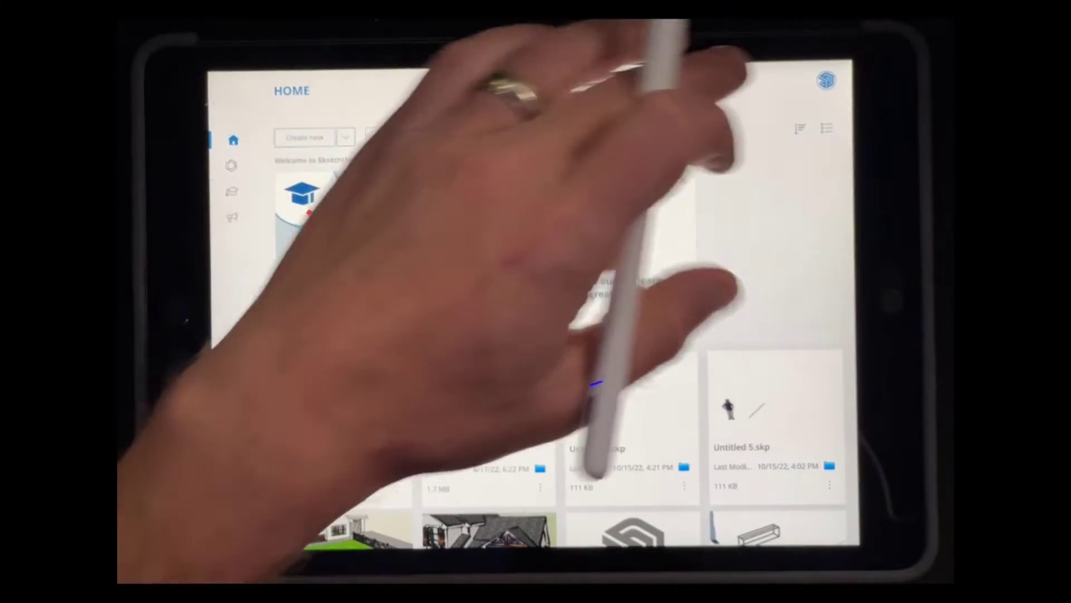
{"action": "left_click", "coordinate": [825, 81]}
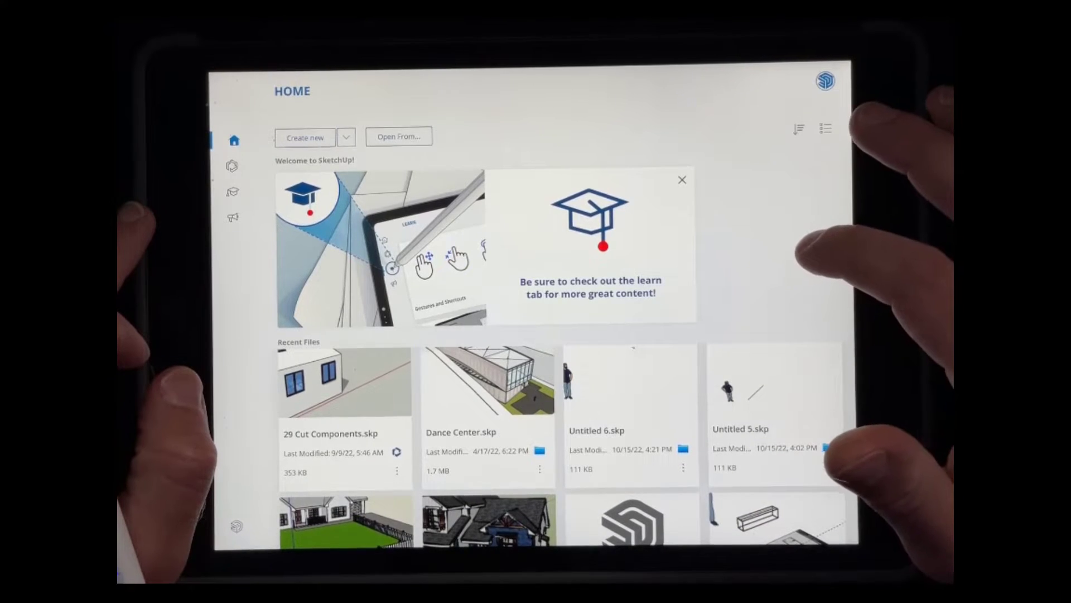
Dismiss the welcome banner and scroll through Recent Files.
{"action": "left_click", "coordinate": [682, 180]}
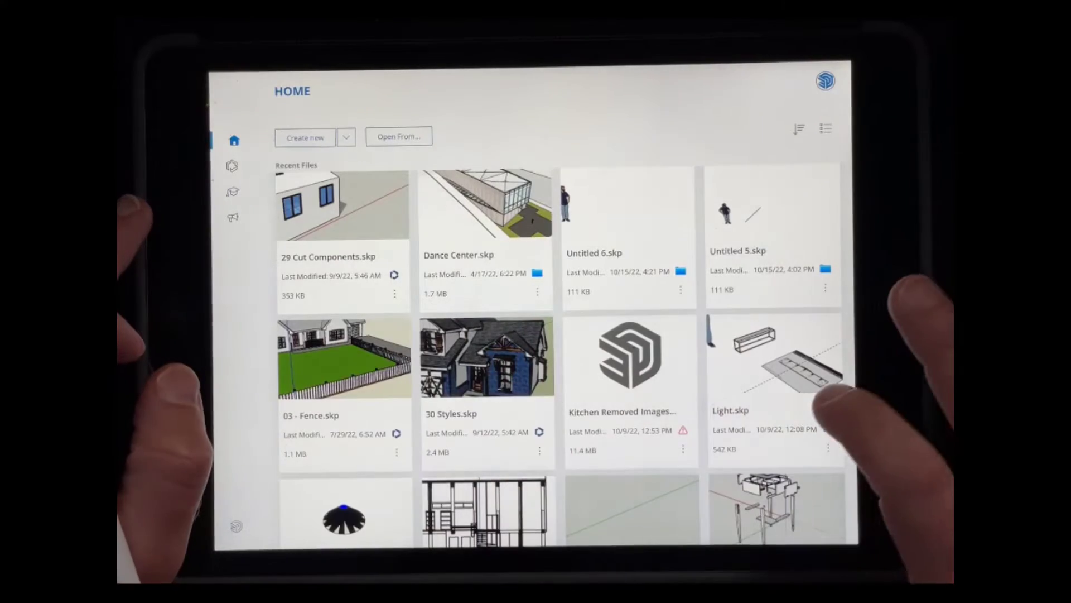
{"action": "scroll", "scroll_direction": "down", "scroll_amount": 3}
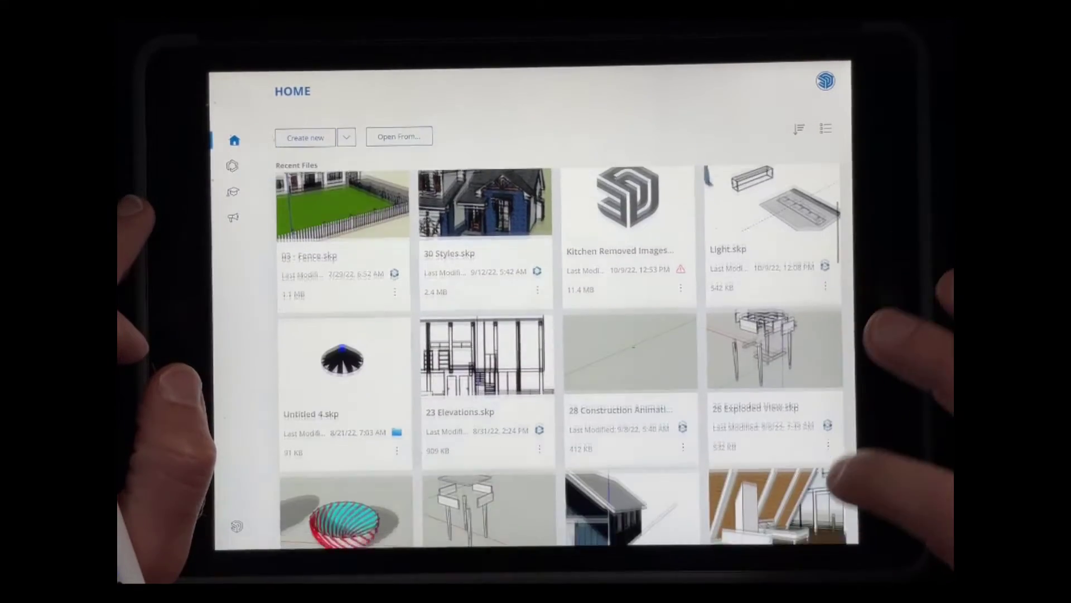
{"action": "scroll", "scroll_direction": "down", "scroll_amount": 3}
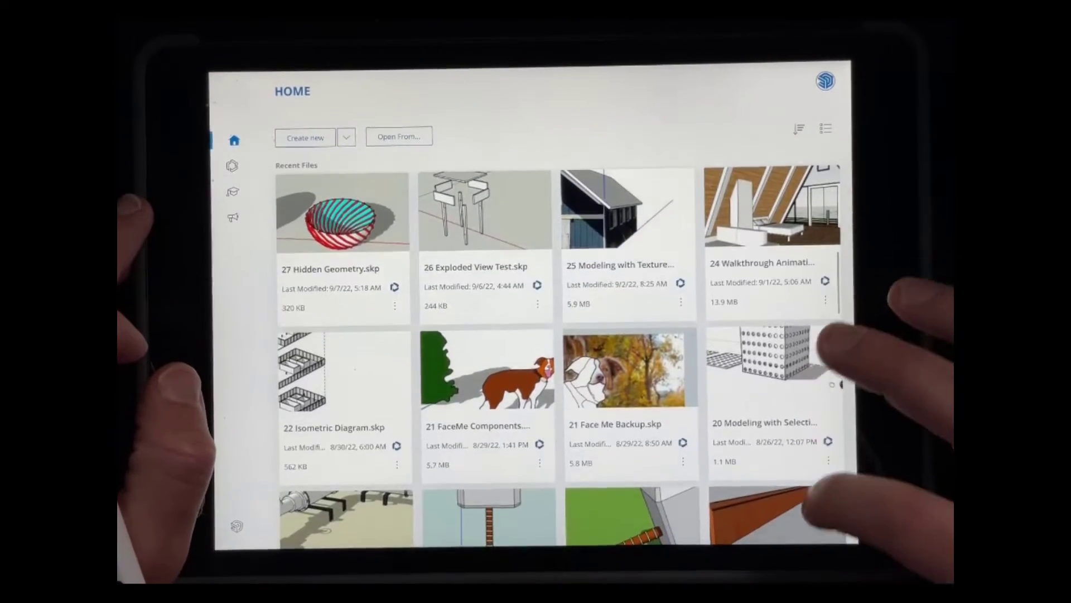
{"action": "scroll", "scroll_direction": "down", "scroll_amount": 3}
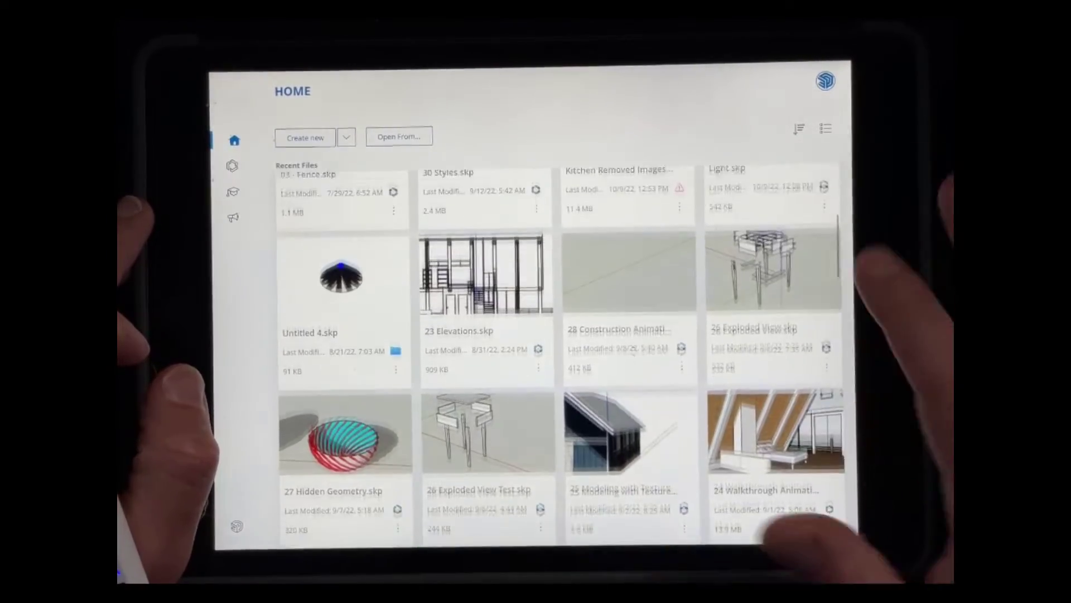
Sort the recent files by size, smallest first, after trying modified date.
{"action": "left_click", "coordinate": [798, 128]}
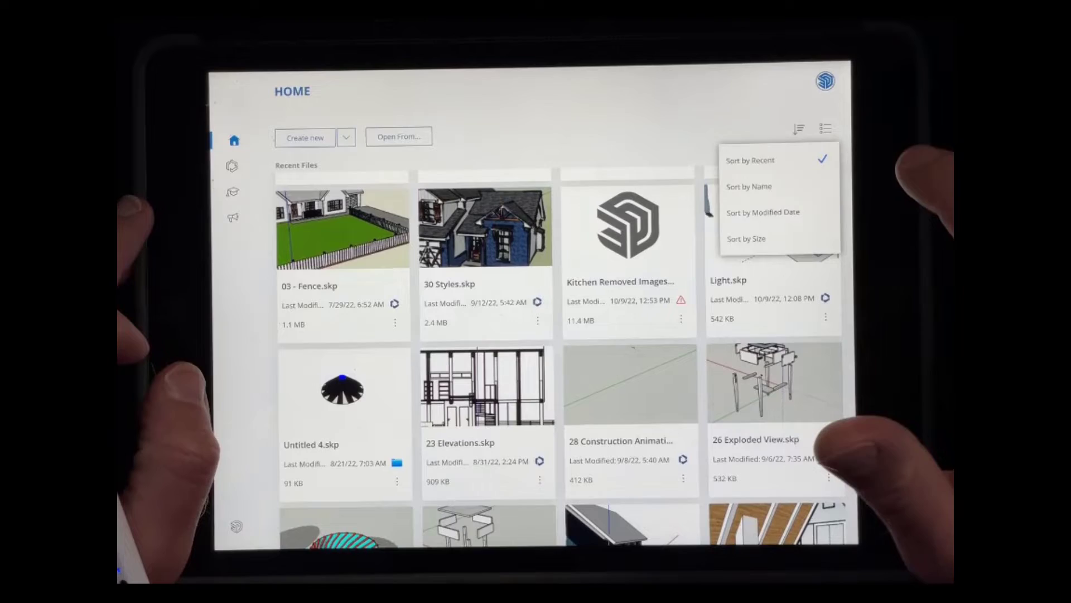
{"action": "left_click", "coordinate": [749, 186]}
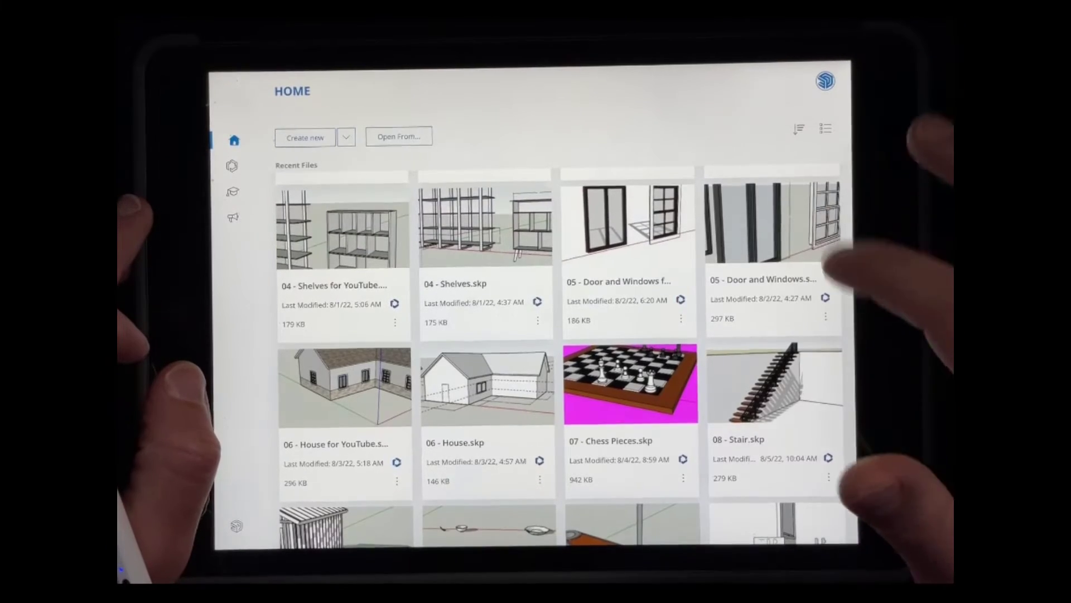
{"action": "left_click", "coordinate": [798, 128]}
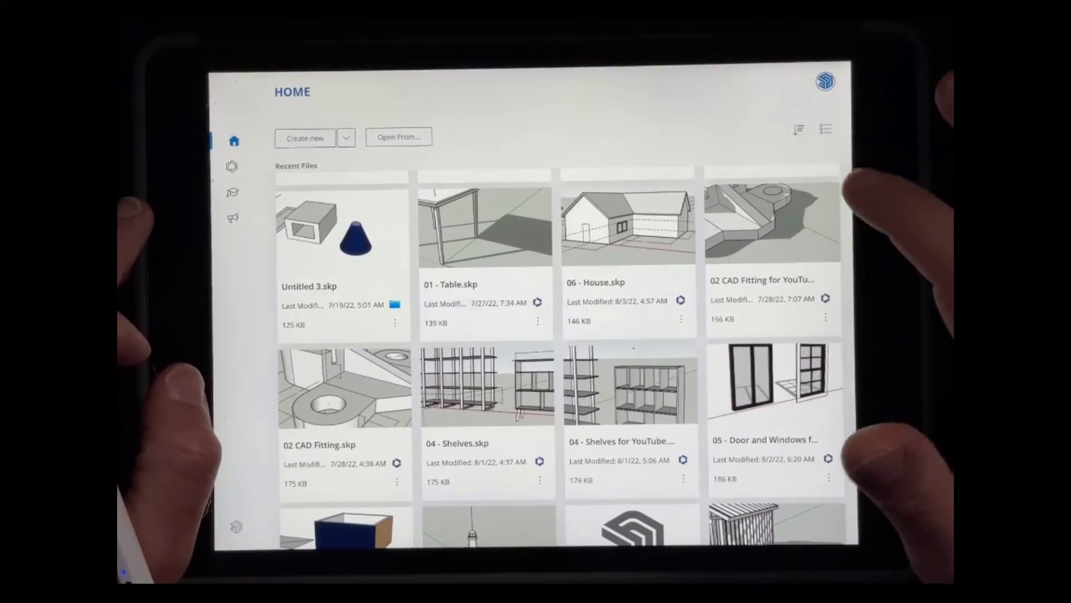
{"action": "scroll", "scroll_direction": "down", "scroll_amount": 3}
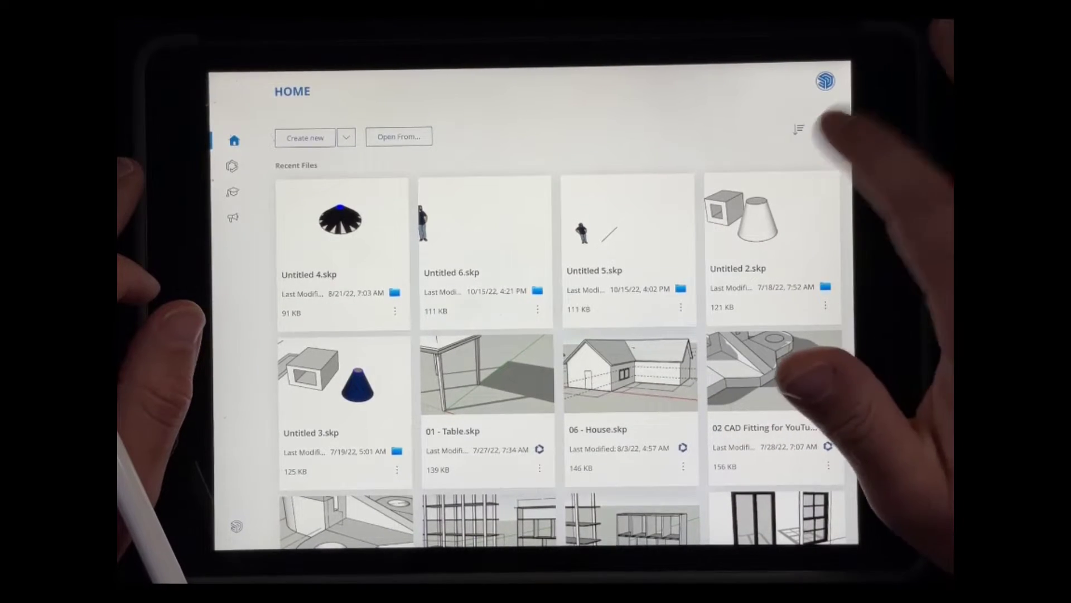
Switch Recent Files to list view and back to the thumbnail grid.
{"action": "left_click", "coordinate": [825, 129]}
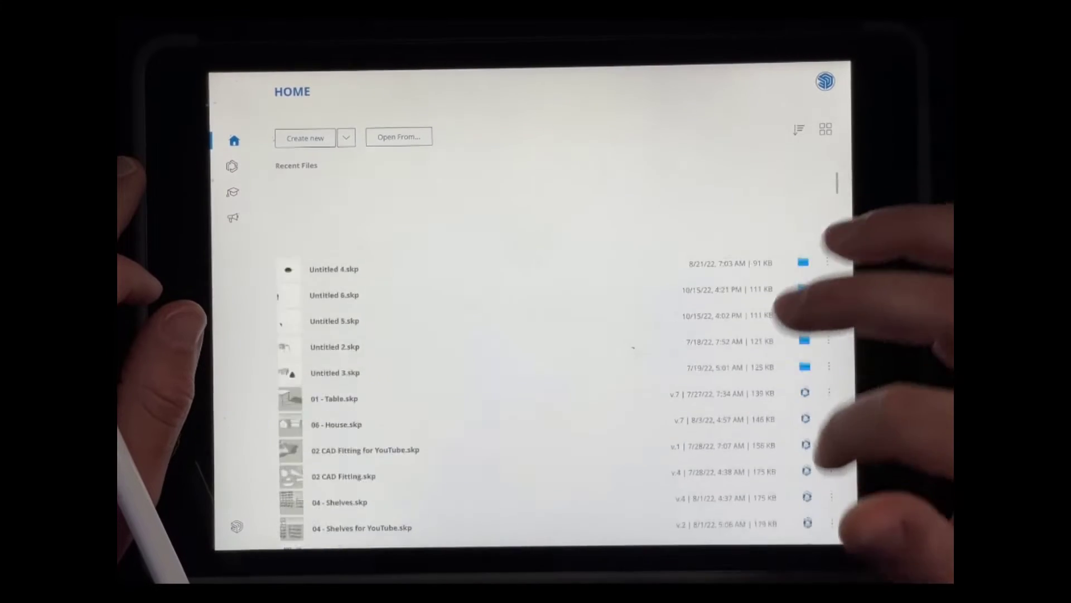
{"action": "left_click", "coordinate": [825, 129]}
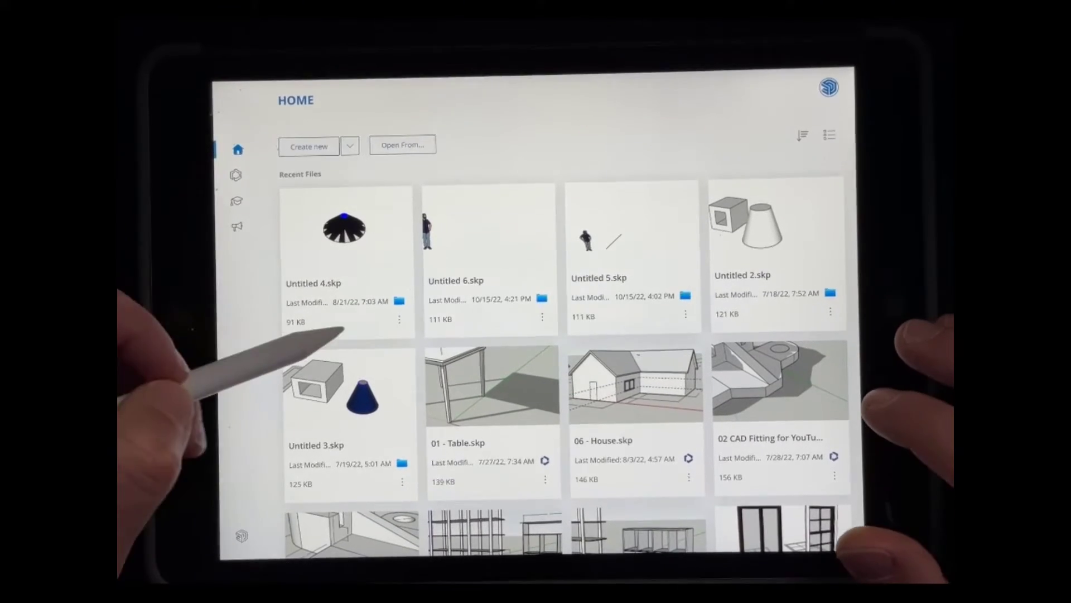
{"action": "scroll", "scroll_direction": "down", "scroll_amount": 3}
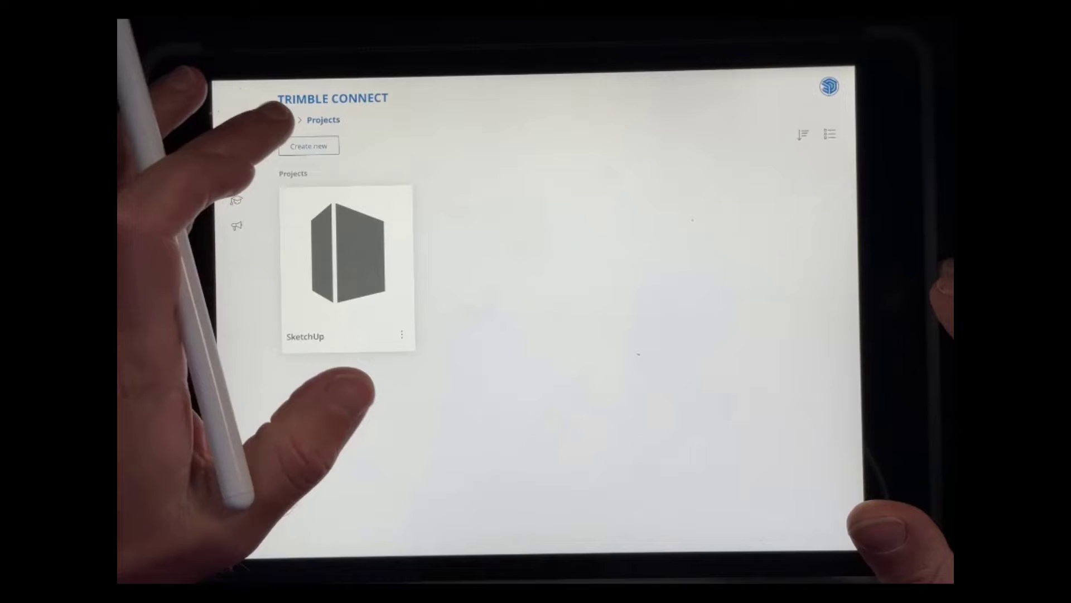
Enter the SketchUp project's 30 Days Series folder and scroll its model files.
{"action": "left_click", "coordinate": [348, 253]}
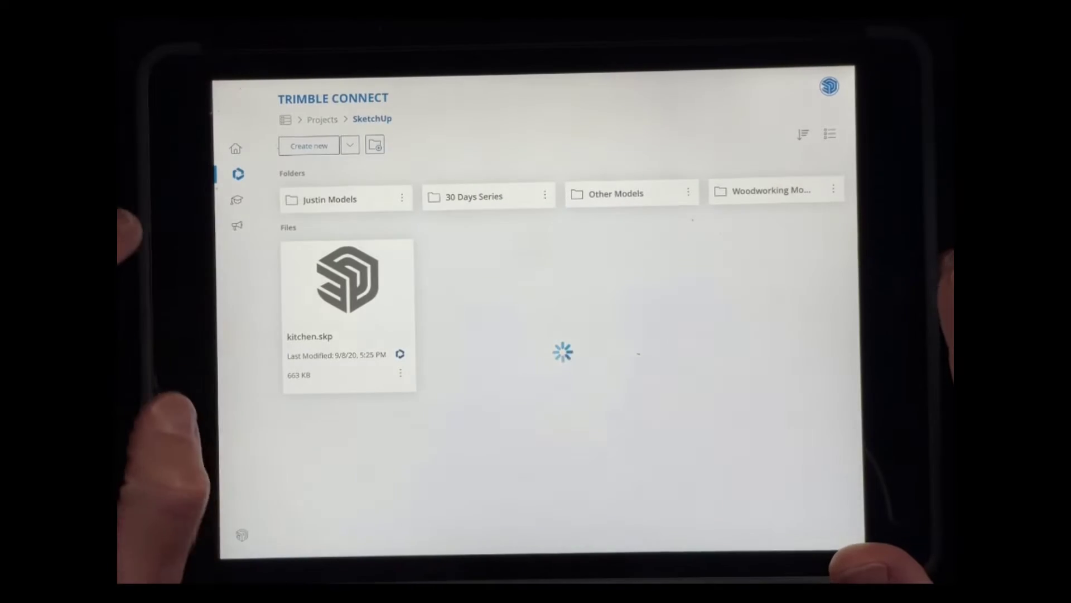
{"action": "left_click", "coordinate": [473, 196]}
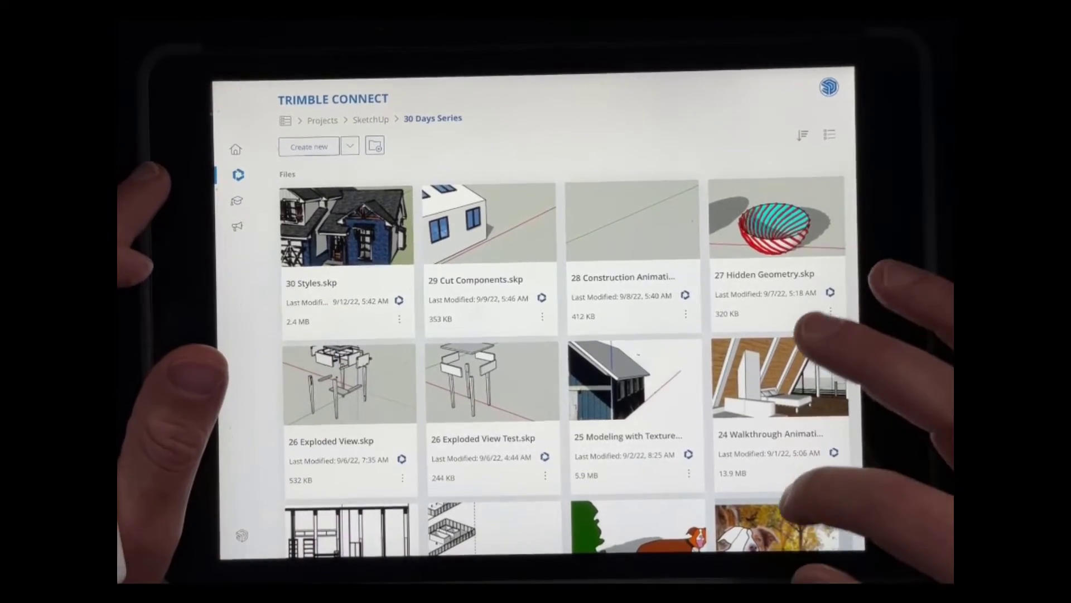
{"action": "scroll", "scroll_direction": "down", "scroll_amount": 3}
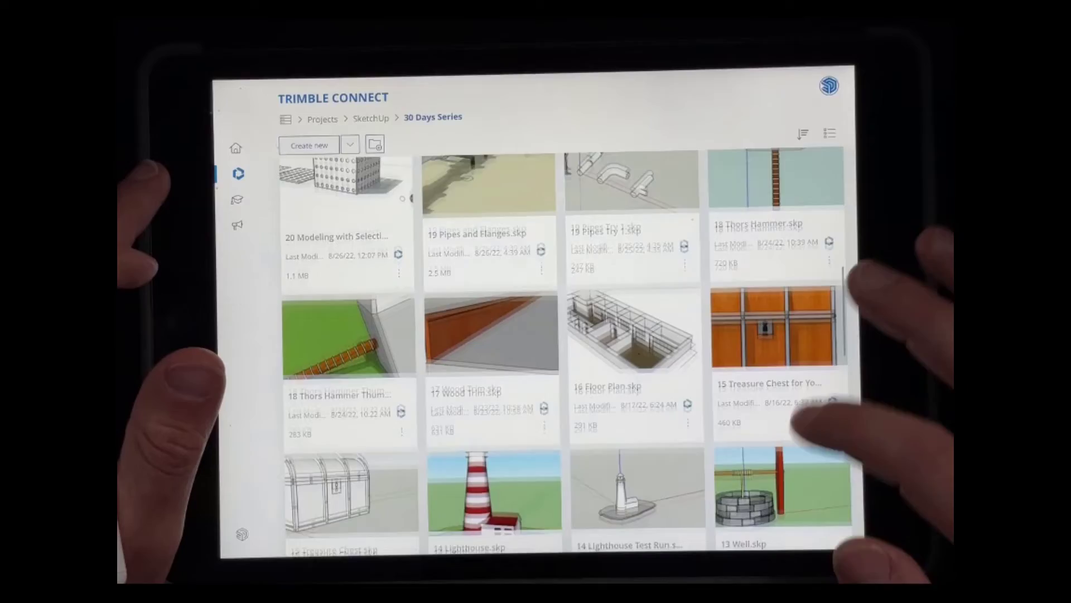
{"action": "scroll", "scroll_direction": "down", "scroll_amount": 3}
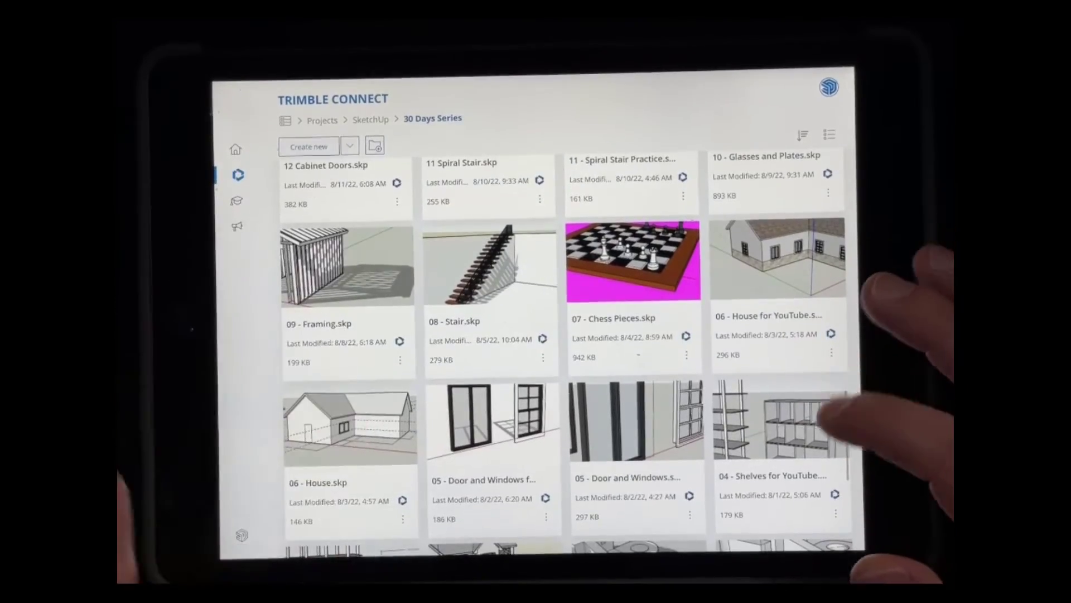
{"action": "scroll", "scroll_direction": "down", "scroll_amount": 3}
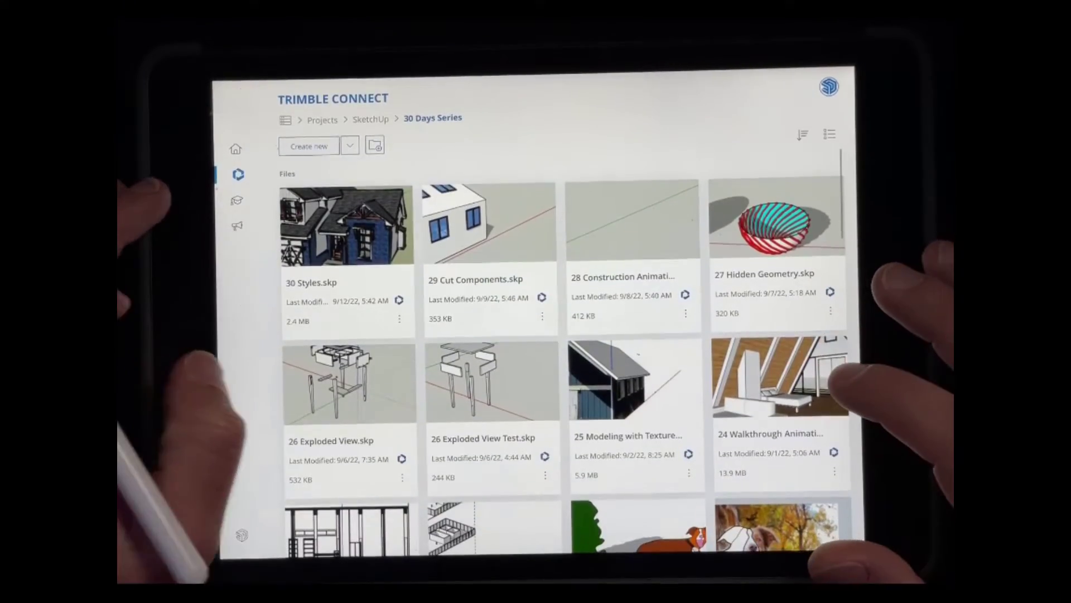
Return home, open the 29 Cut Components model, then close it.
{"action": "left_click", "coordinate": [236, 148]}
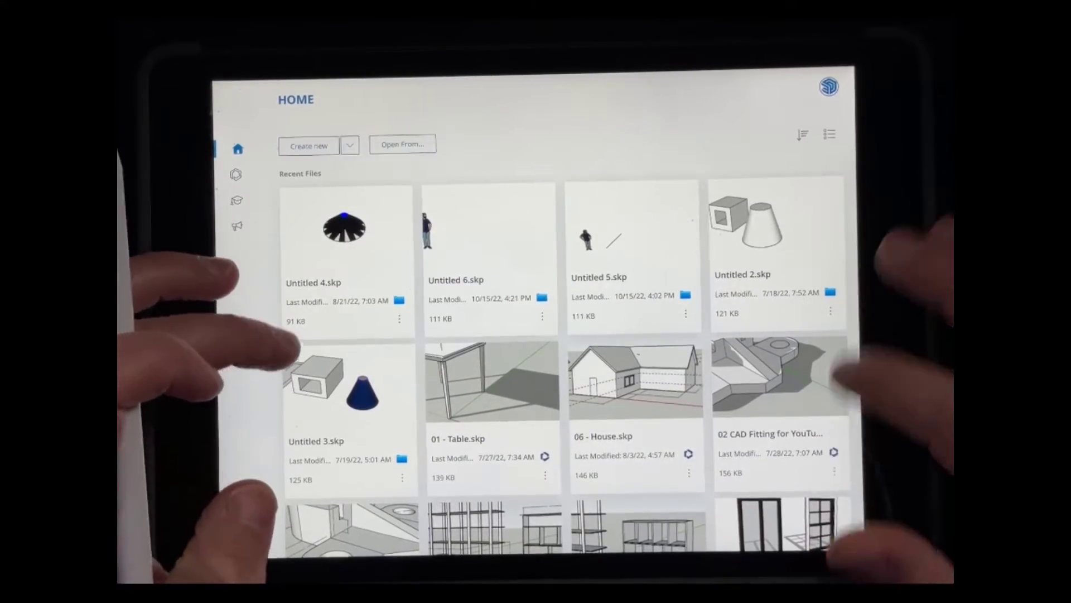
{"action": "left_click", "coordinate": [802, 134]}
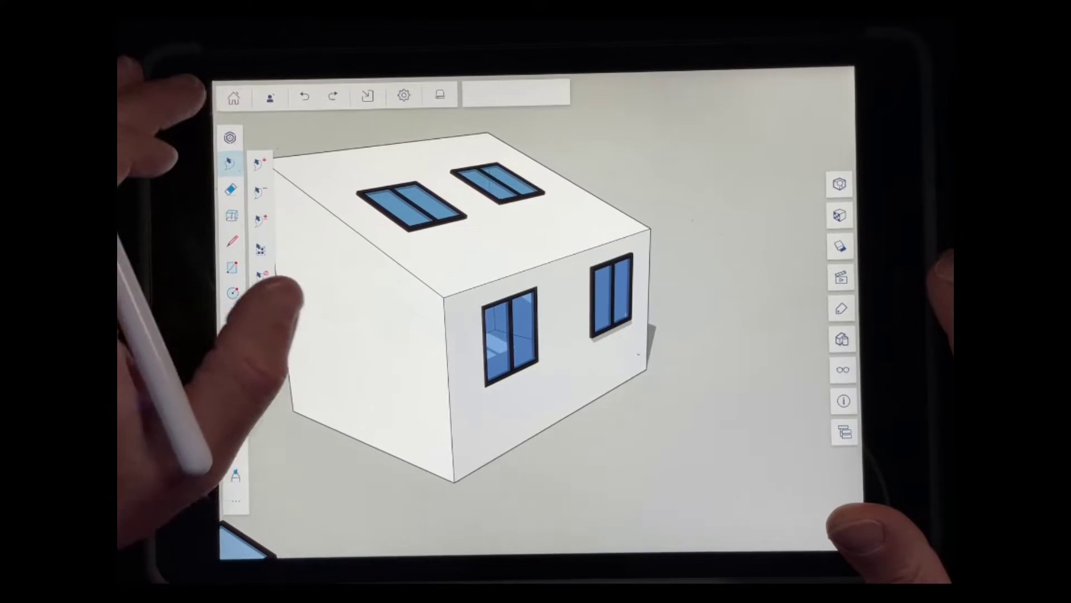
{"action": "left_click", "coordinate": [233, 97]}
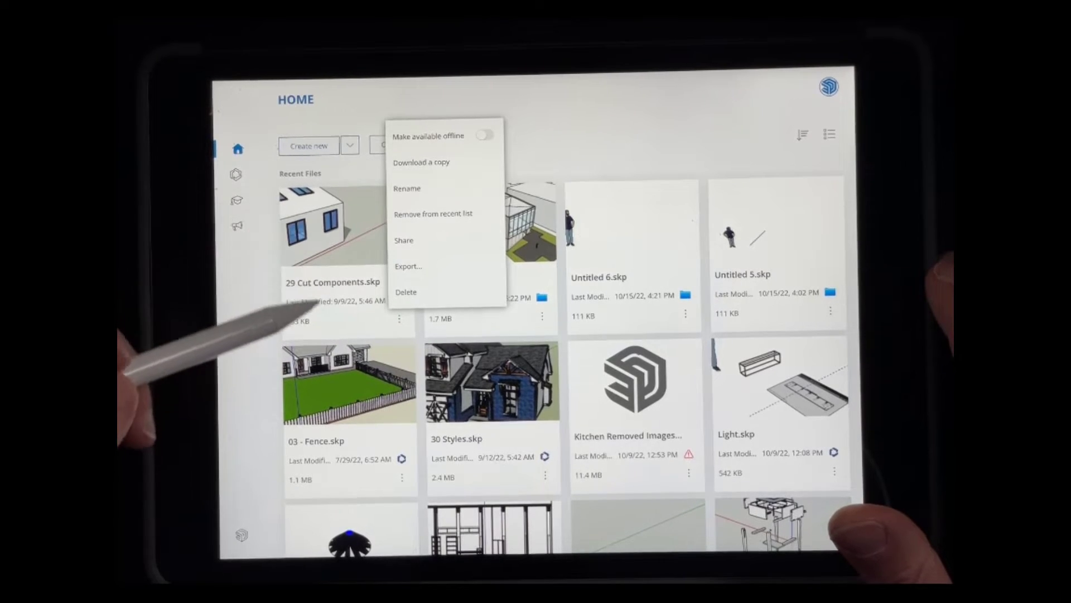
{"action": "mouse_move", "coordinate": [273, 239]}
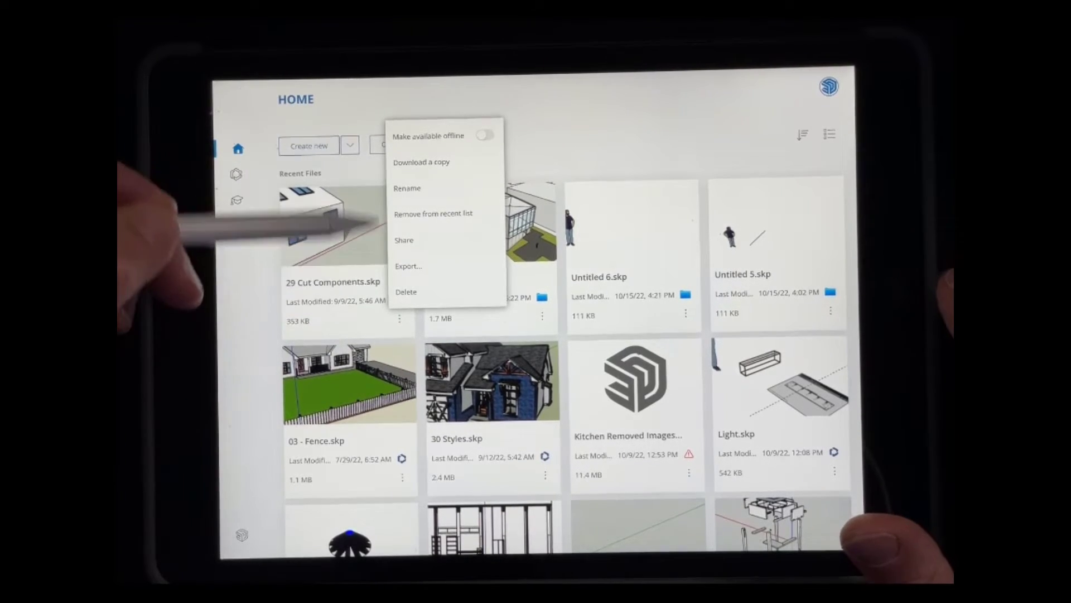
{"action": "mouse_move", "coordinate": [355, 246]}
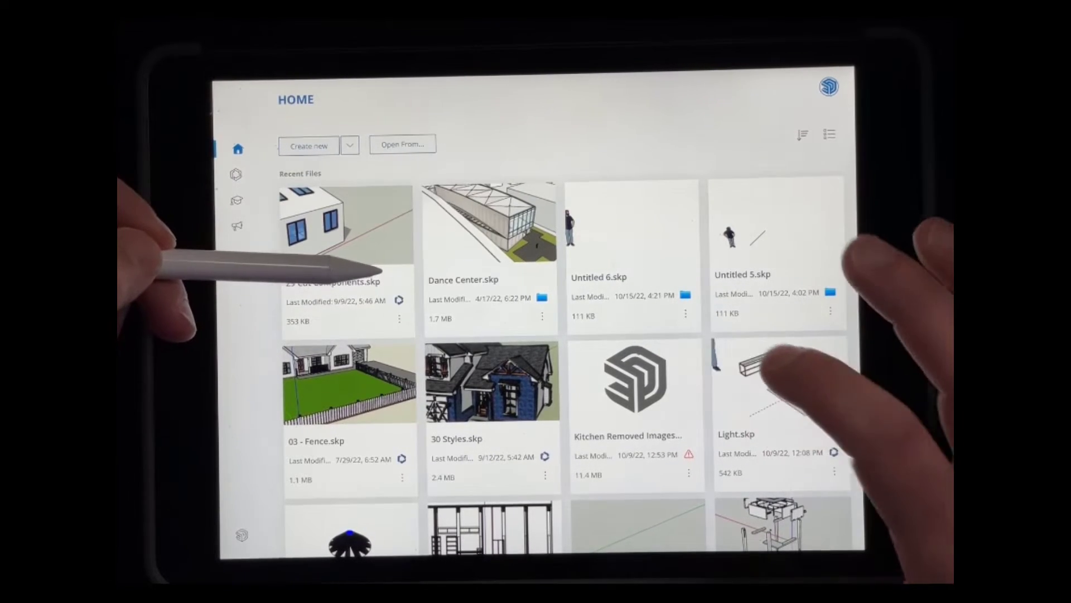
Delete Untitled 6.skp and Untitled 5.skp, confirming each deletion.
{"action": "left_click", "coordinate": [830, 311]}
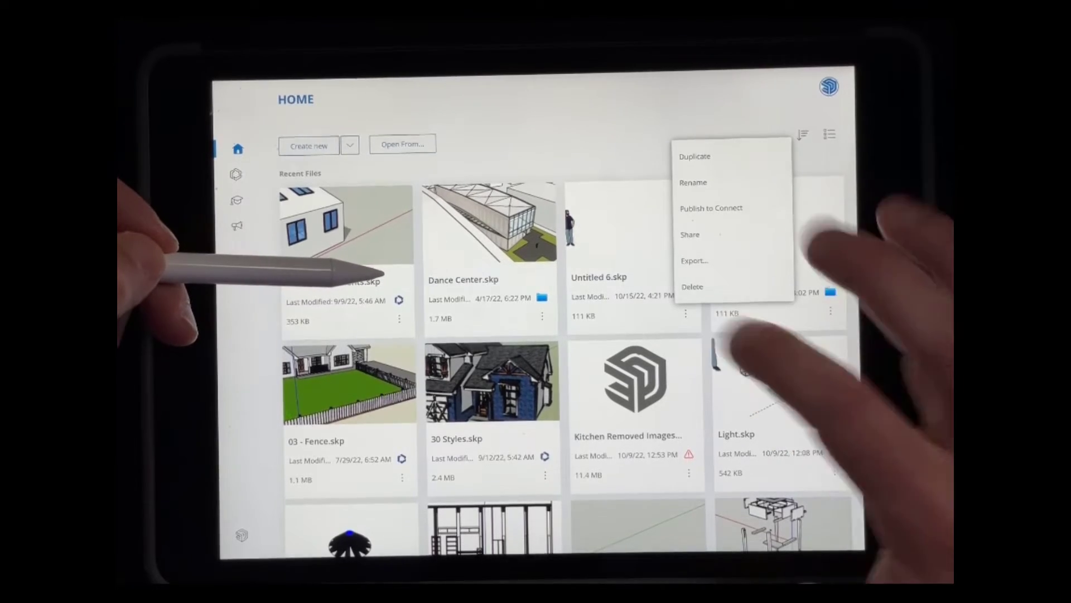
{"action": "left_click", "coordinate": [691, 287]}
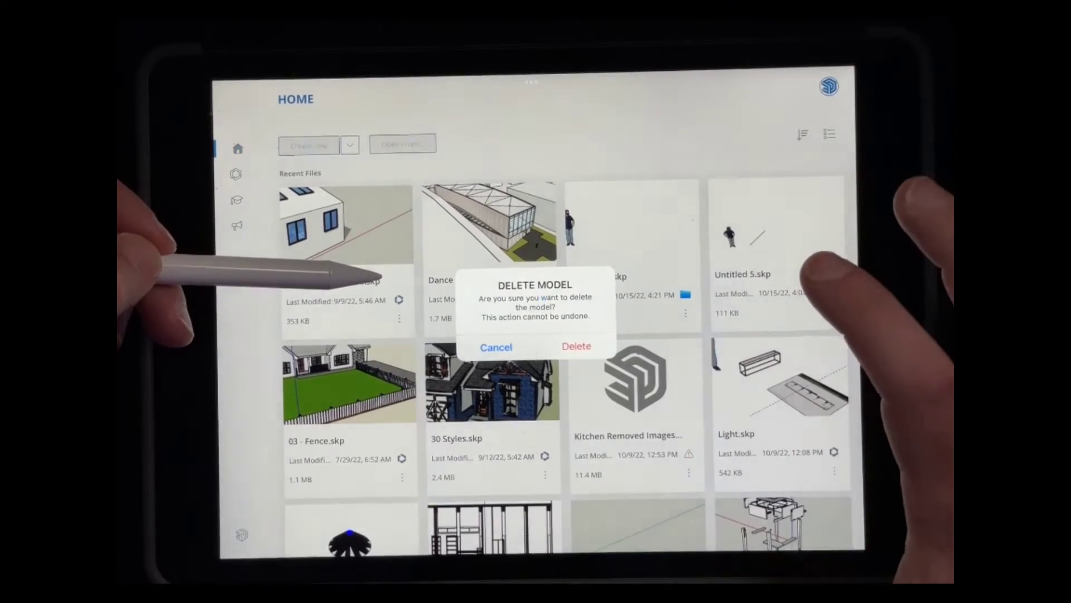
{"action": "left_click", "coordinate": [576, 347]}
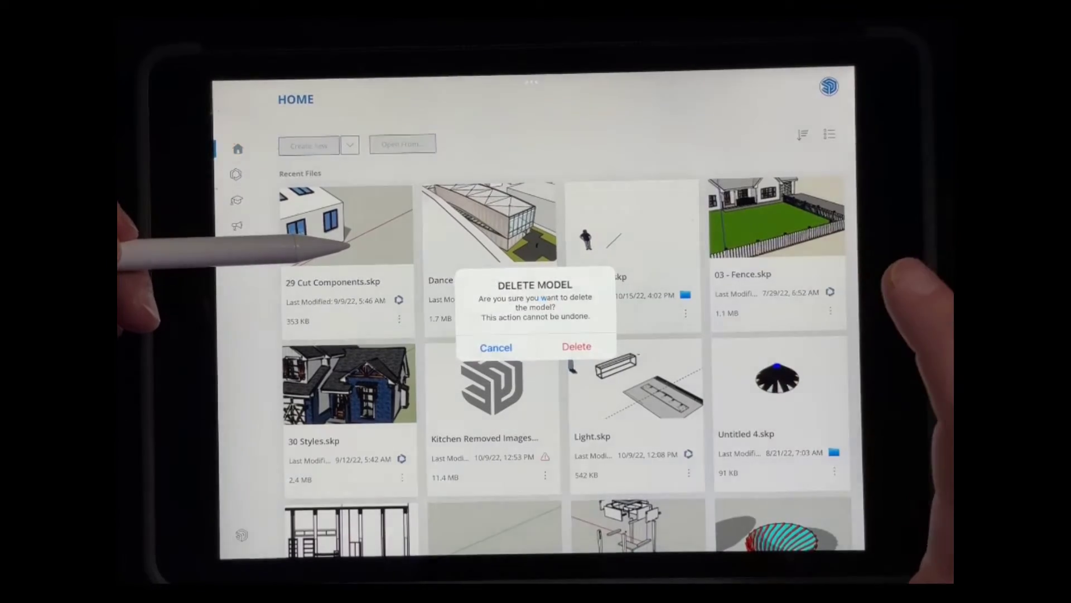
{"action": "left_click", "coordinate": [576, 347]}
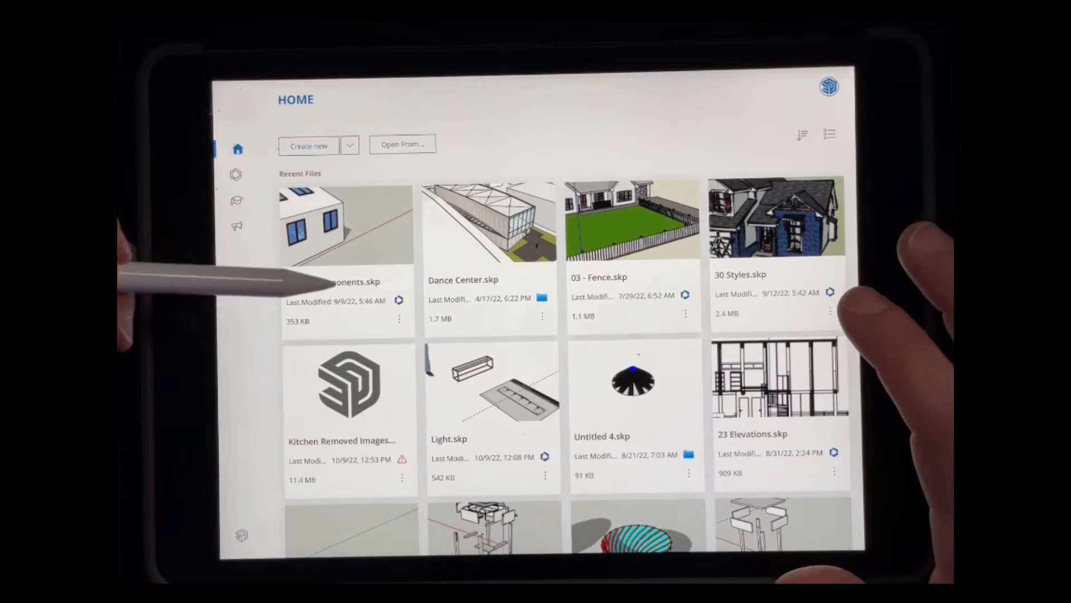
{"action": "left_click", "coordinate": [399, 318]}
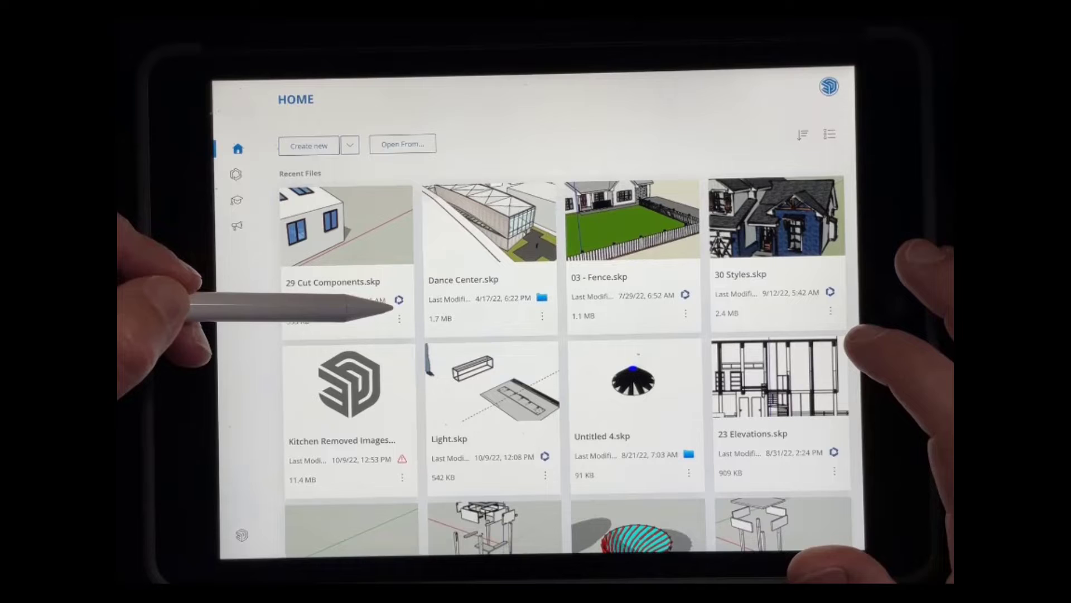
Show the file options menu for 29 Cut Components.skp.
{"action": "left_click", "coordinate": [399, 299]}
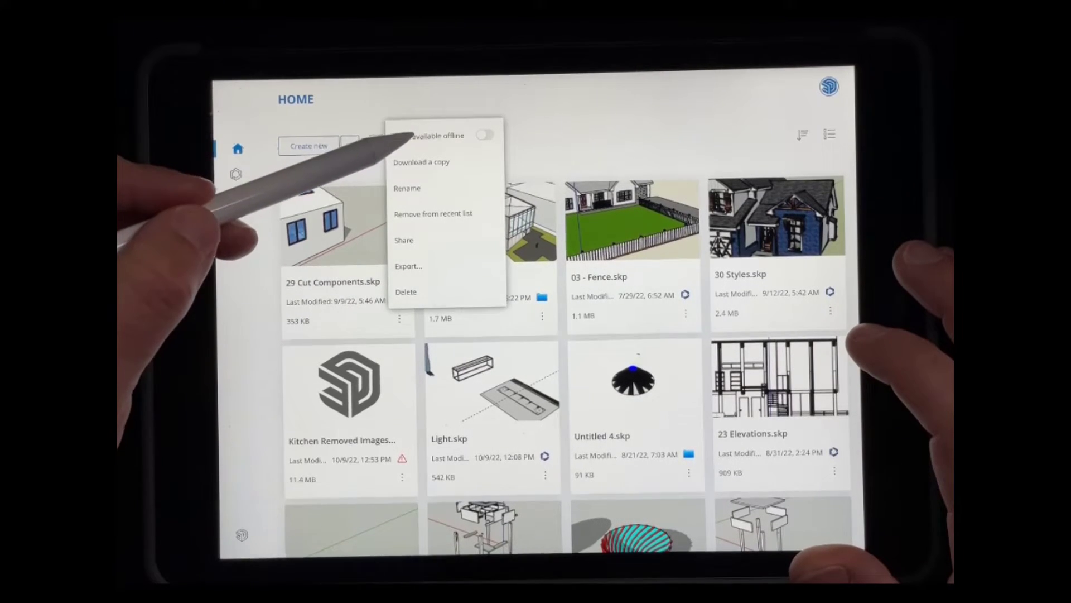
{"action": "mouse_move", "coordinate": [341, 157]}
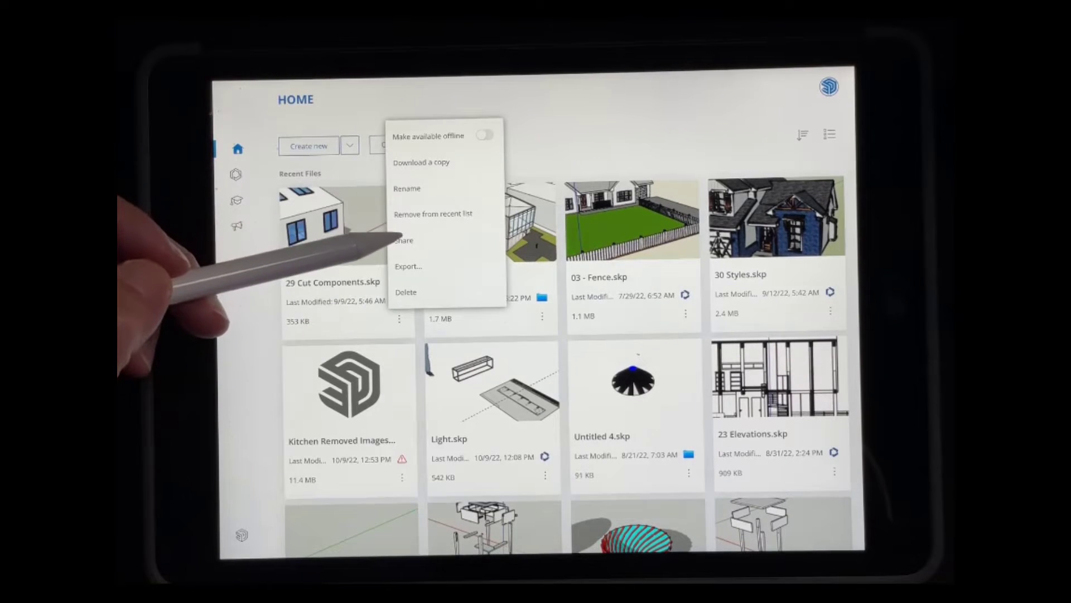
{"action": "mouse_move", "coordinate": [375, 198]}
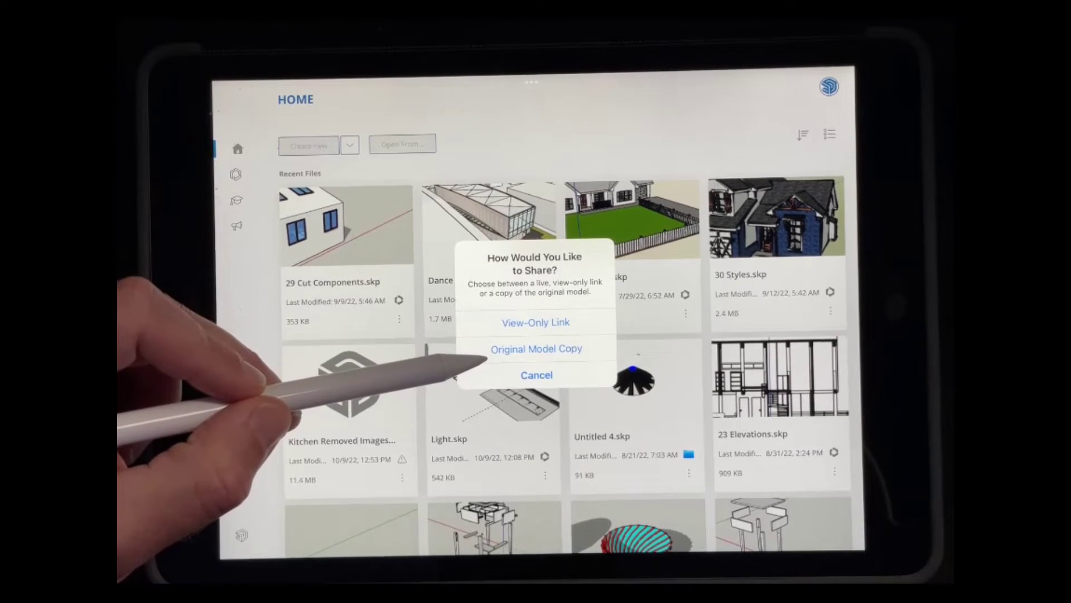
Share 29 Cut Components as a view-only link, then reopen its file options.
{"action": "left_click", "coordinate": [537, 348]}
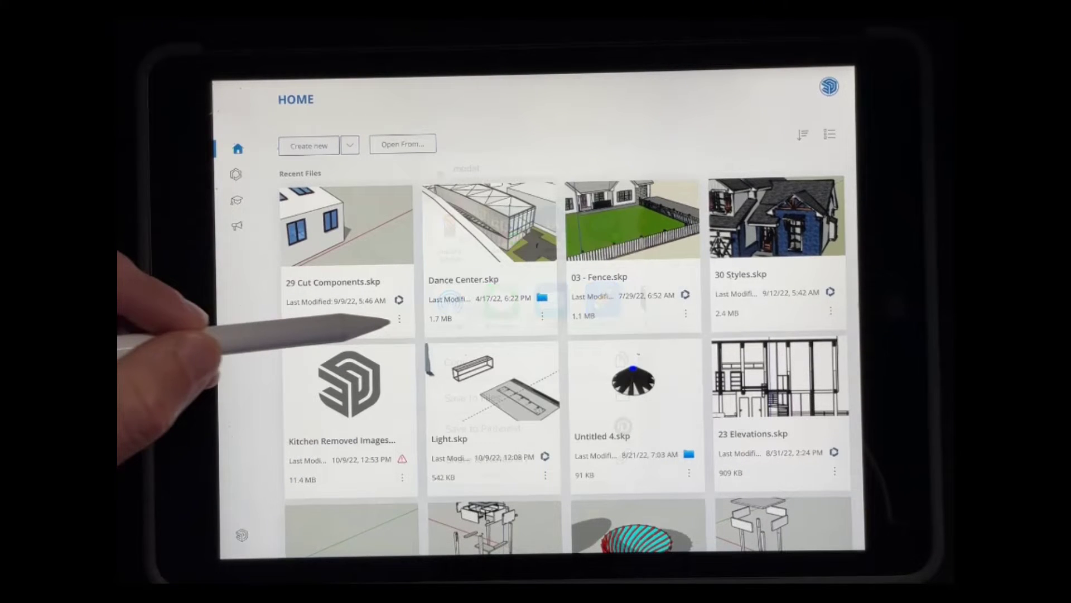
{"action": "left_click", "coordinate": [399, 319]}
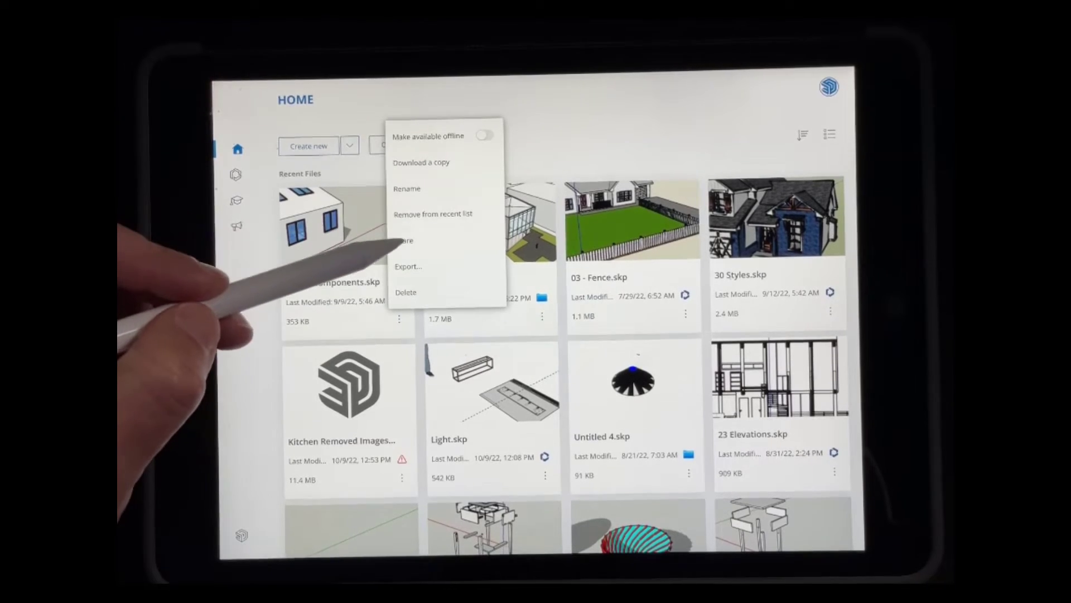
{"action": "left_click", "coordinate": [403, 240]}
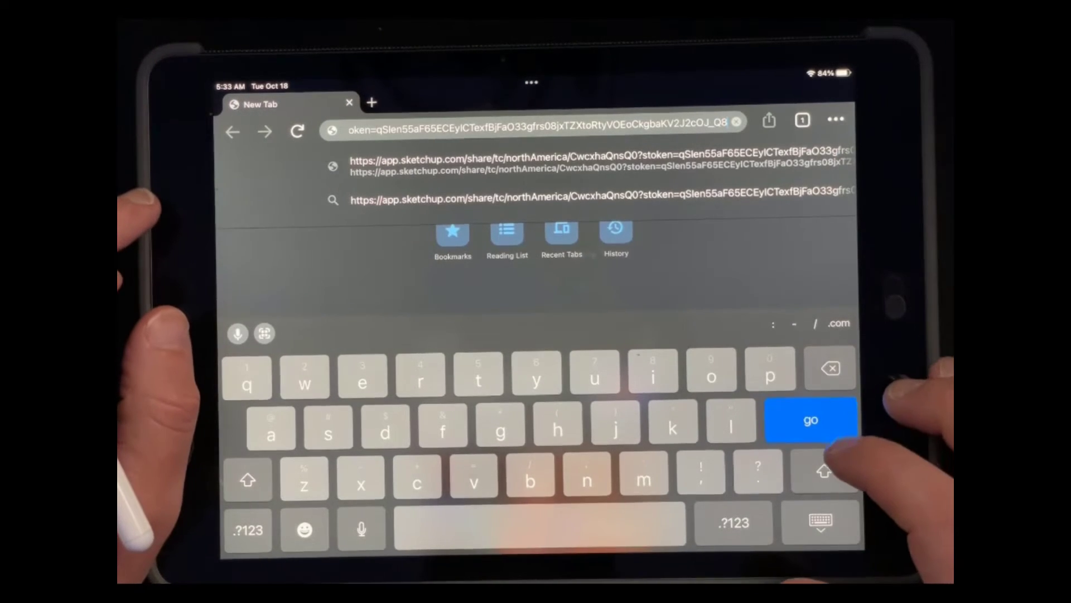
Load the pasted SketchUp share link from Safari's address bar.
{"action": "left_click", "coordinate": [810, 420]}
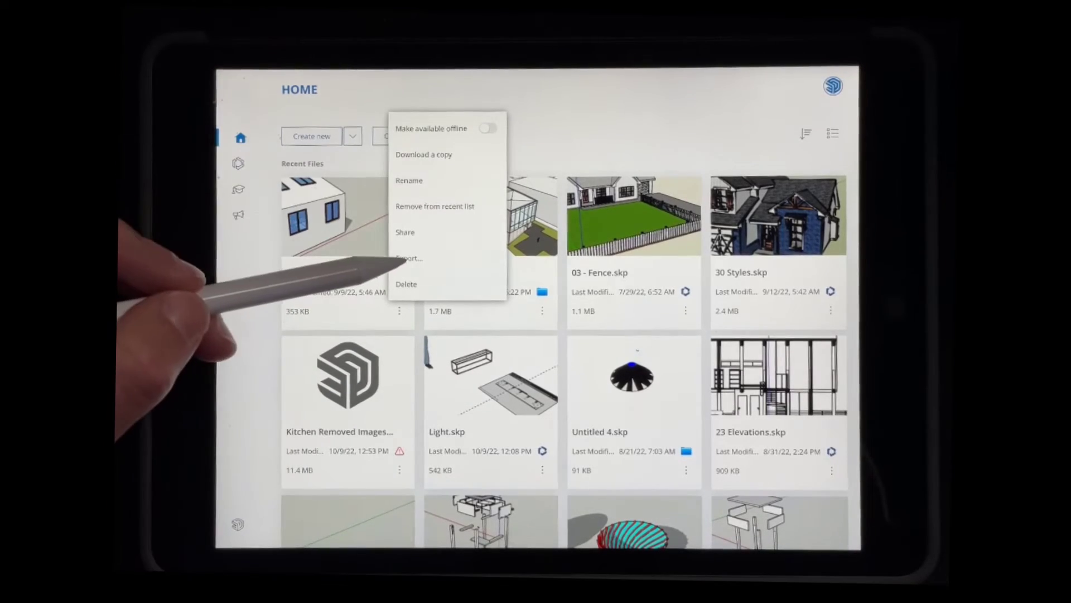
{"action": "left_click", "coordinate": [408, 258]}
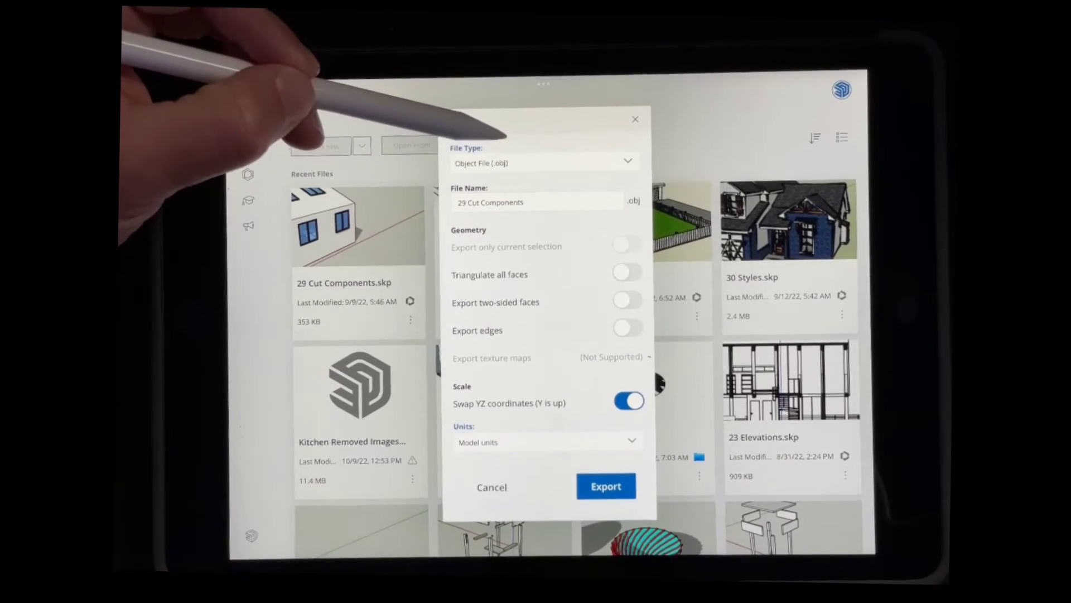
{"action": "left_click", "coordinate": [543, 163]}
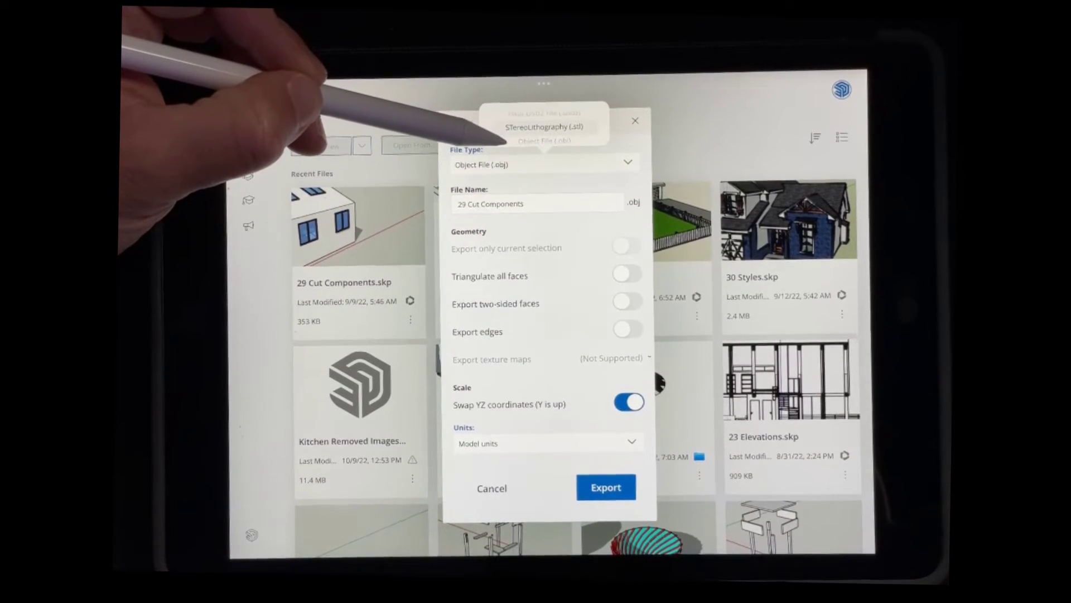
{"action": "left_click", "coordinate": [545, 152]}
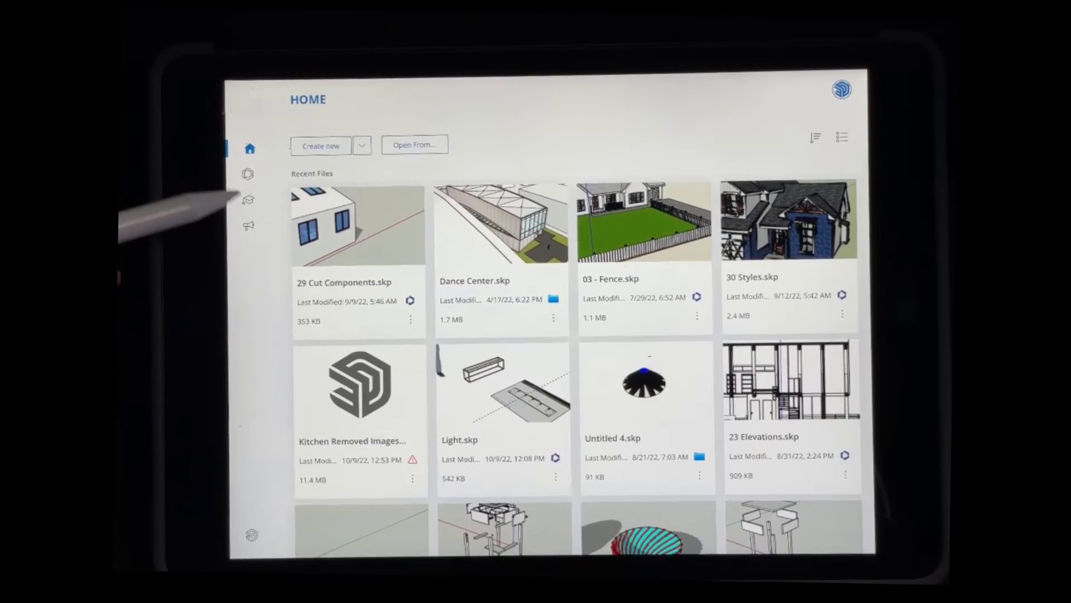
Open the Click-Move-Click tutorial and advance to its next step scene.
{"action": "left_click", "coordinate": [249, 199]}
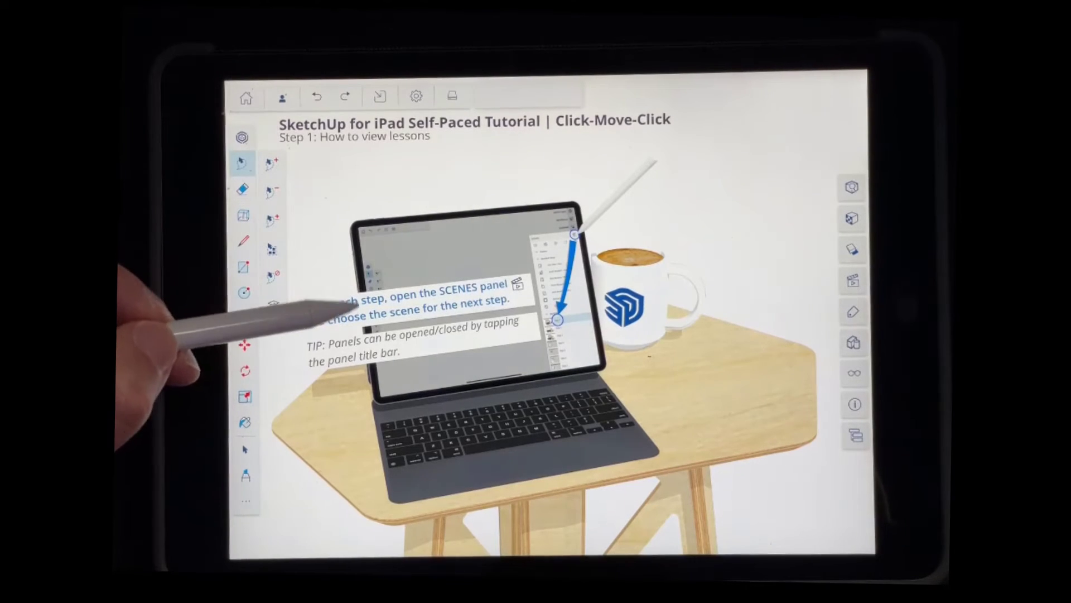
{"action": "left_click", "coordinate": [852, 279]}
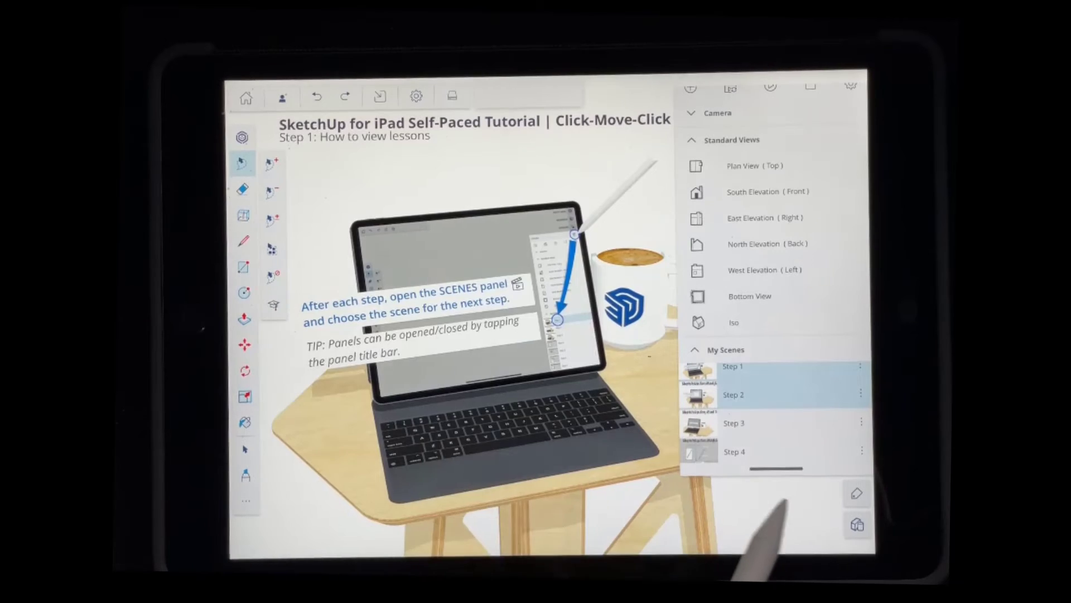
{"action": "left_click", "coordinate": [733, 423]}
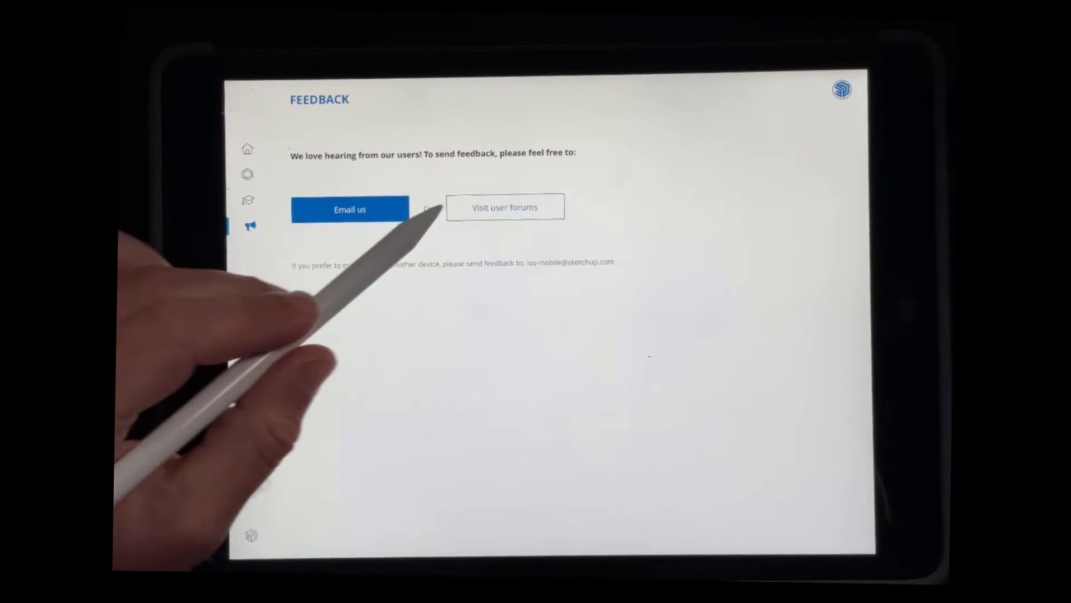
Visit the SketchUp user forums from the Feedback page.
{"action": "left_click", "coordinate": [505, 207]}
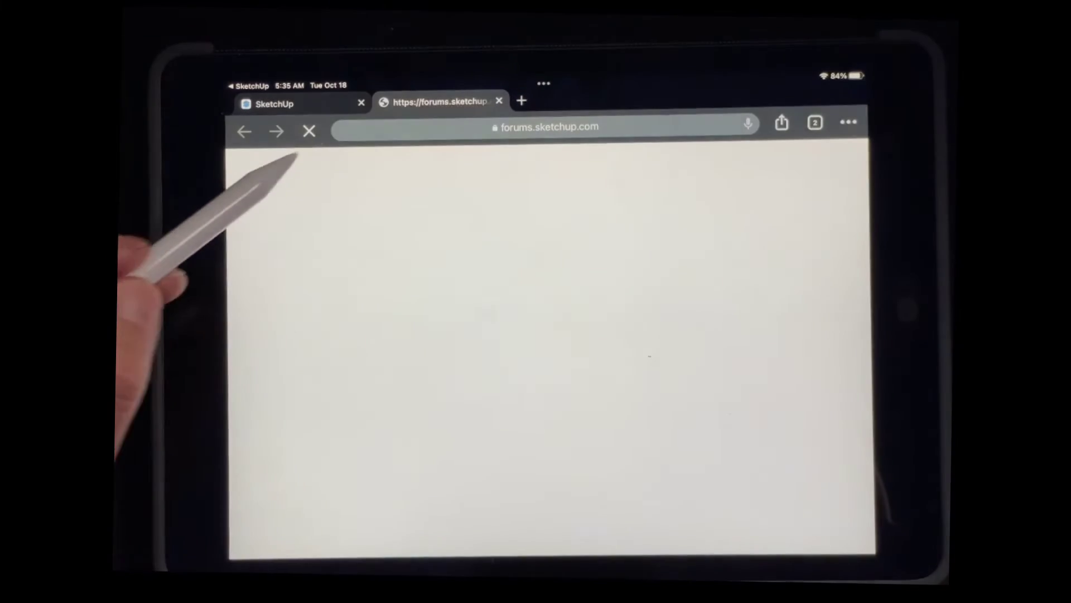